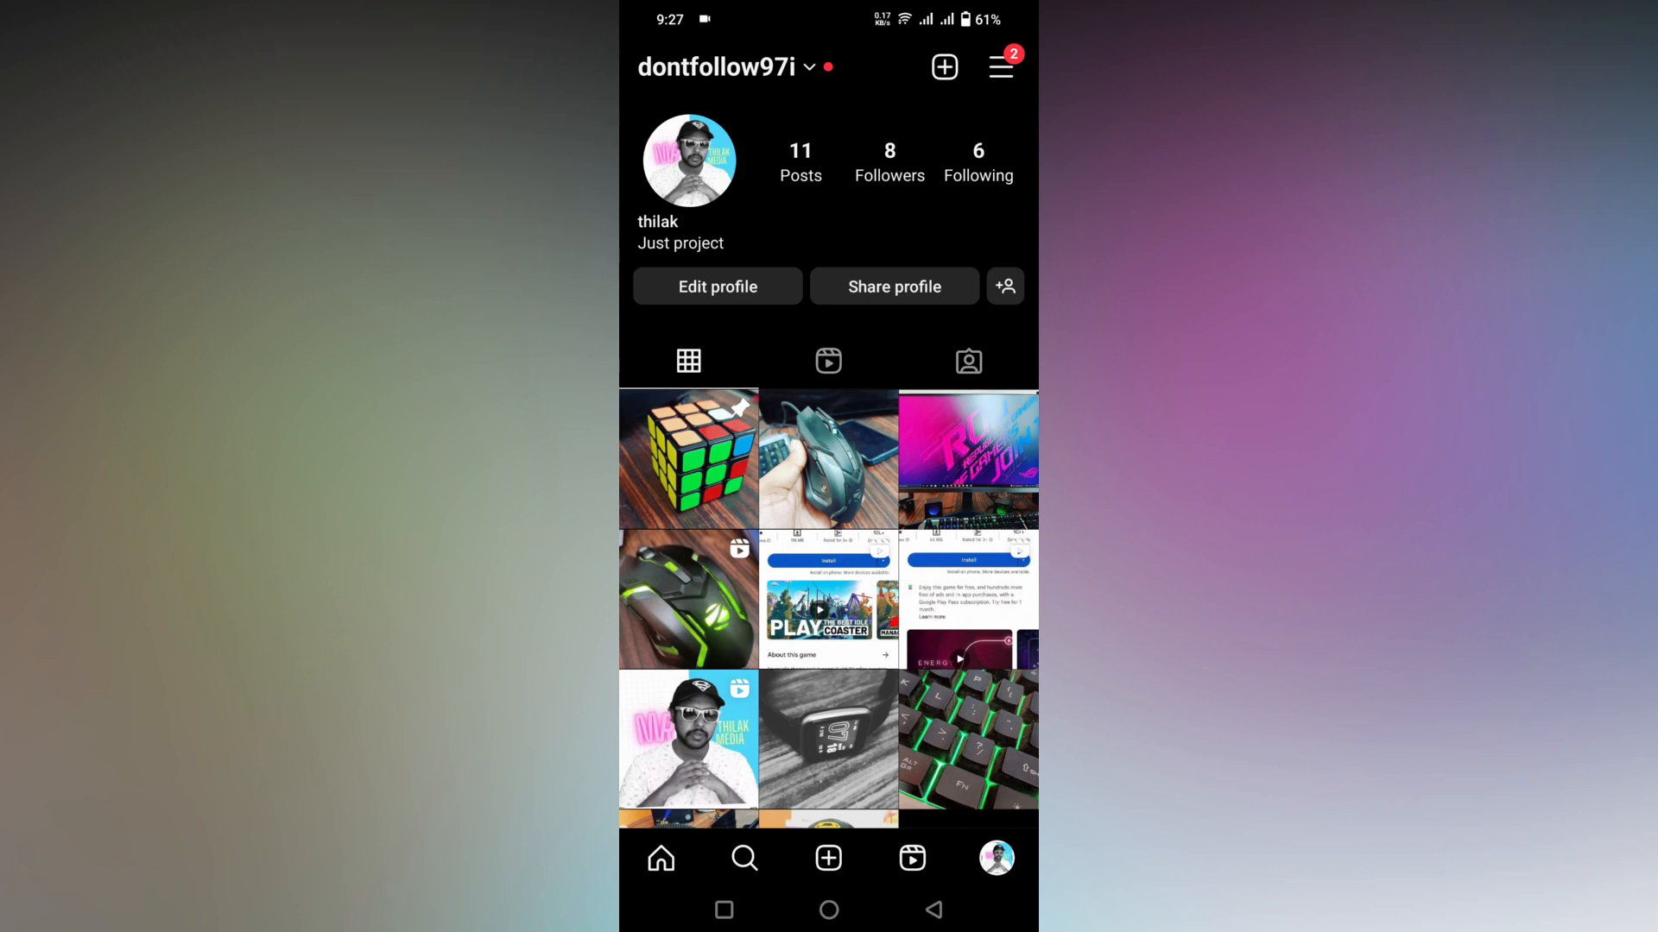
# Step: Share the mouse photo post from the profile grid into a new story draft
pyautogui.click(827, 458)
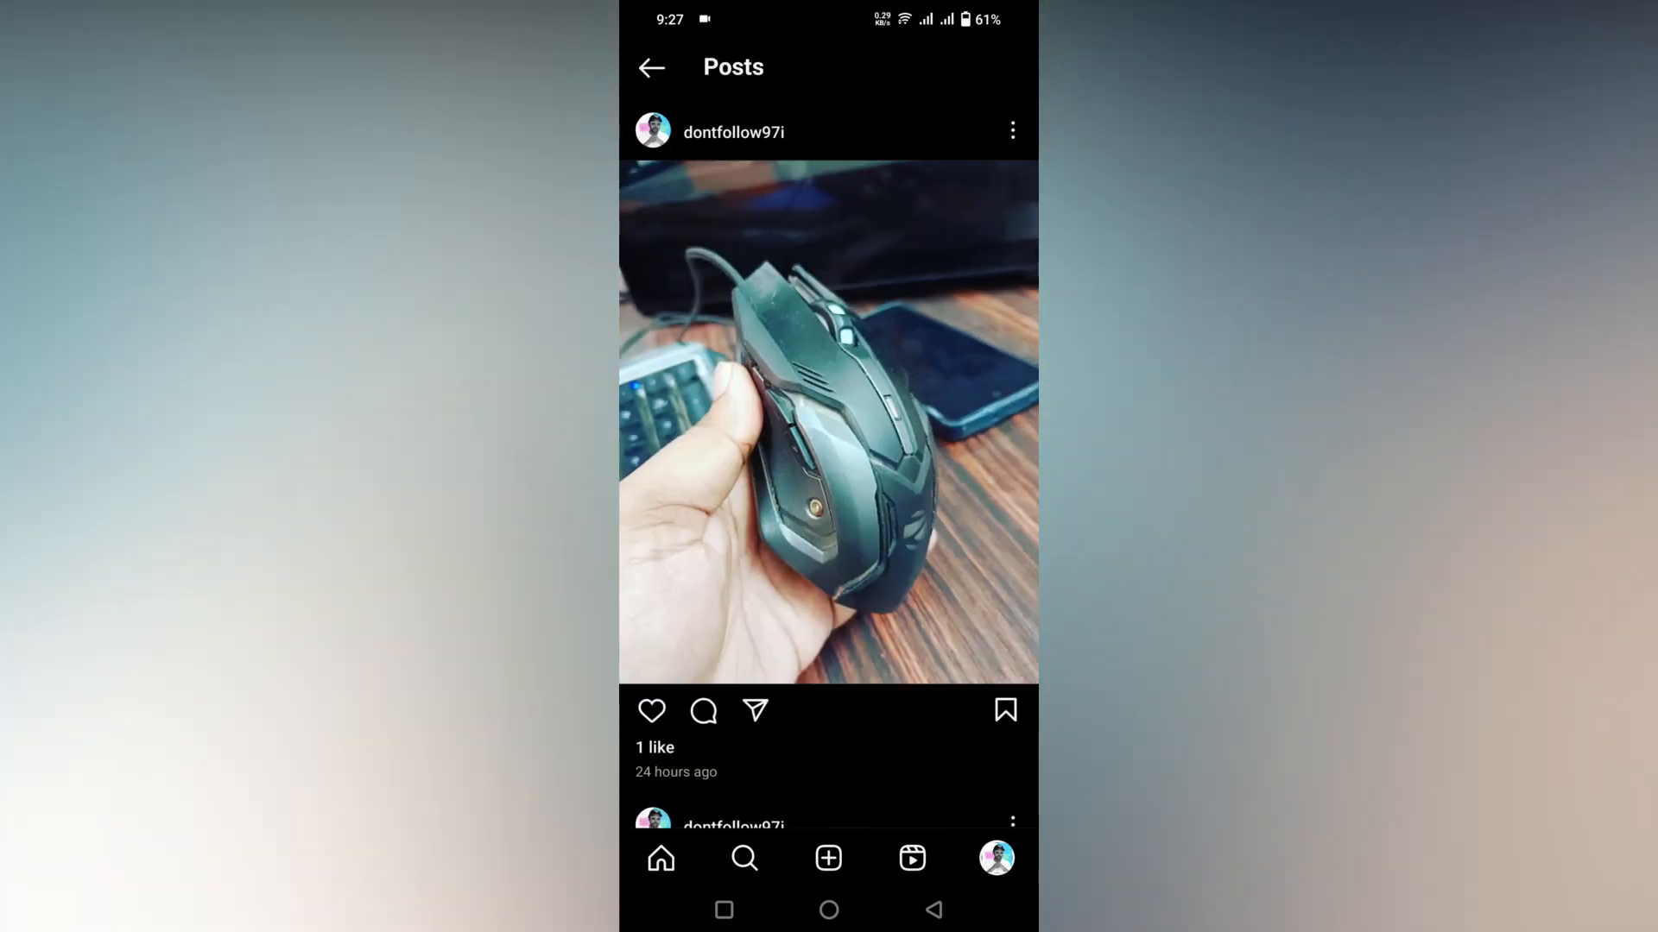
pyautogui.click(755, 710)
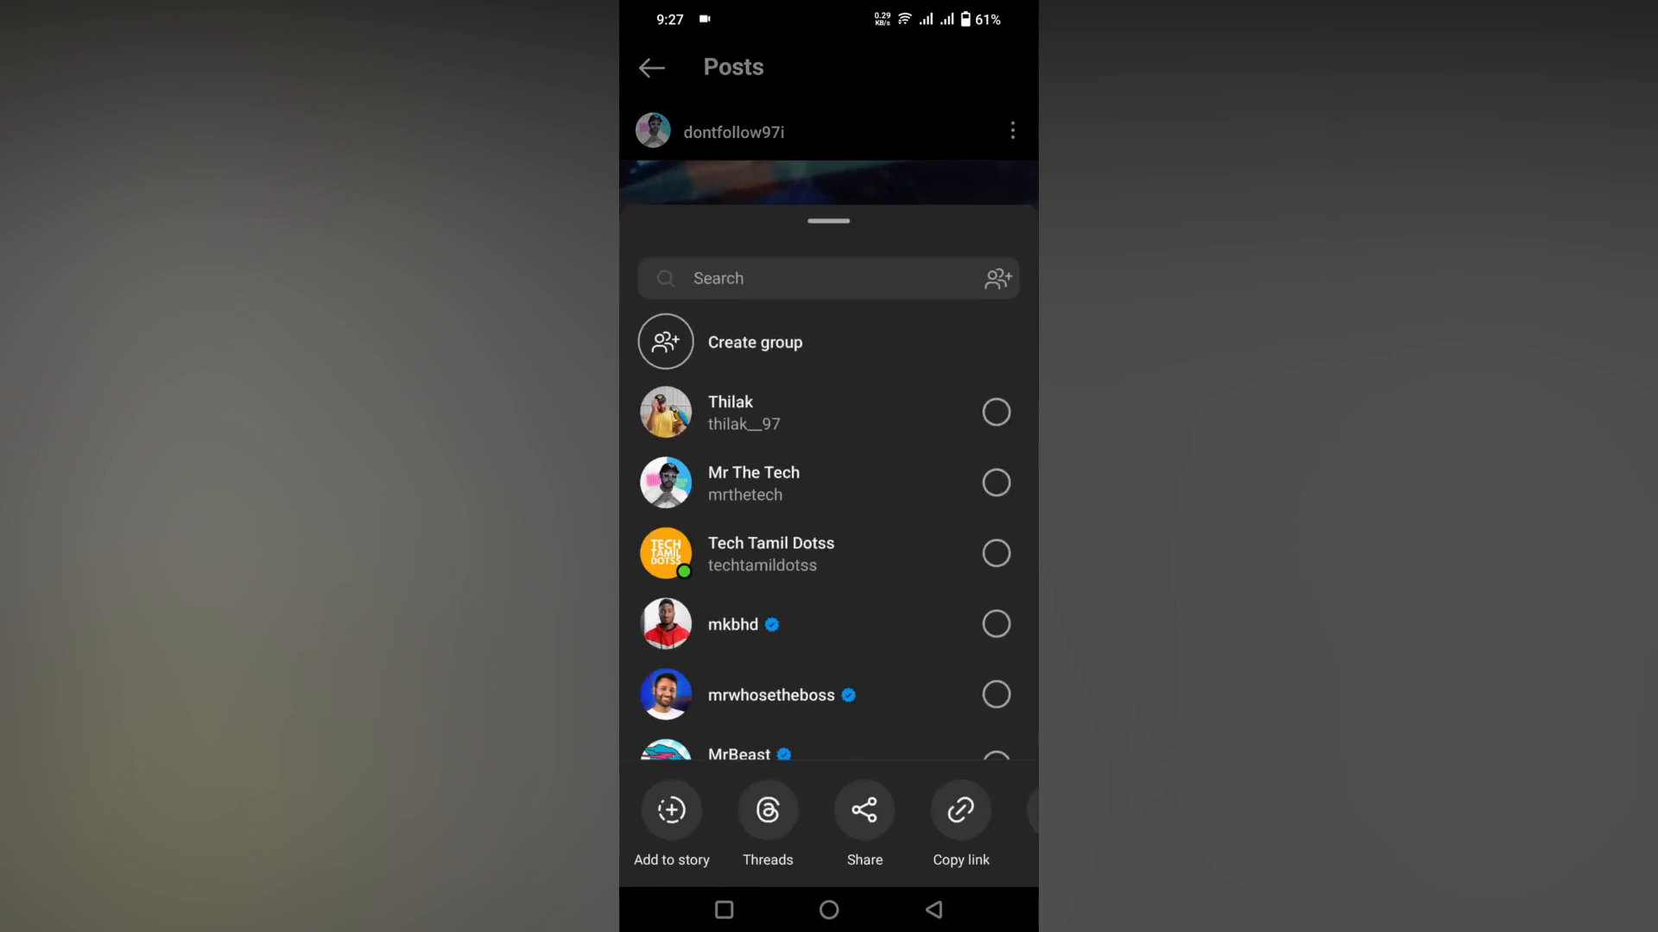
pyautogui.click(670, 810)
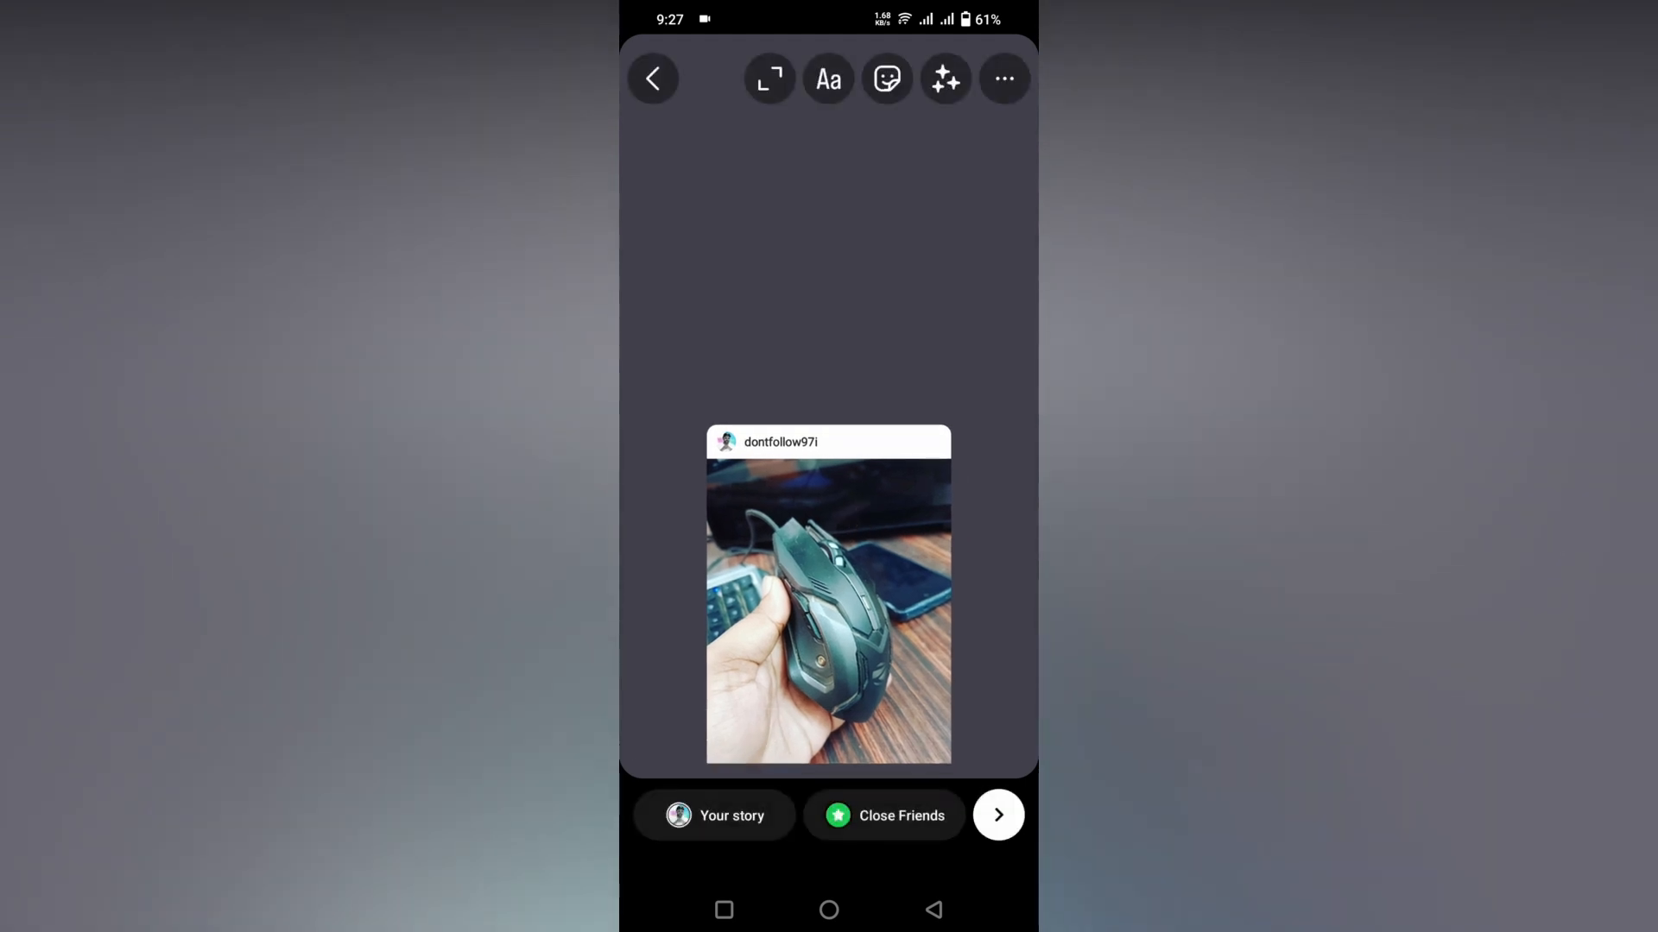
# Step: Add the caption 'POPUP TEXT EFFECT' as white text on a black pill background
pyautogui.click(827, 77)
pyautogui.write('PO')
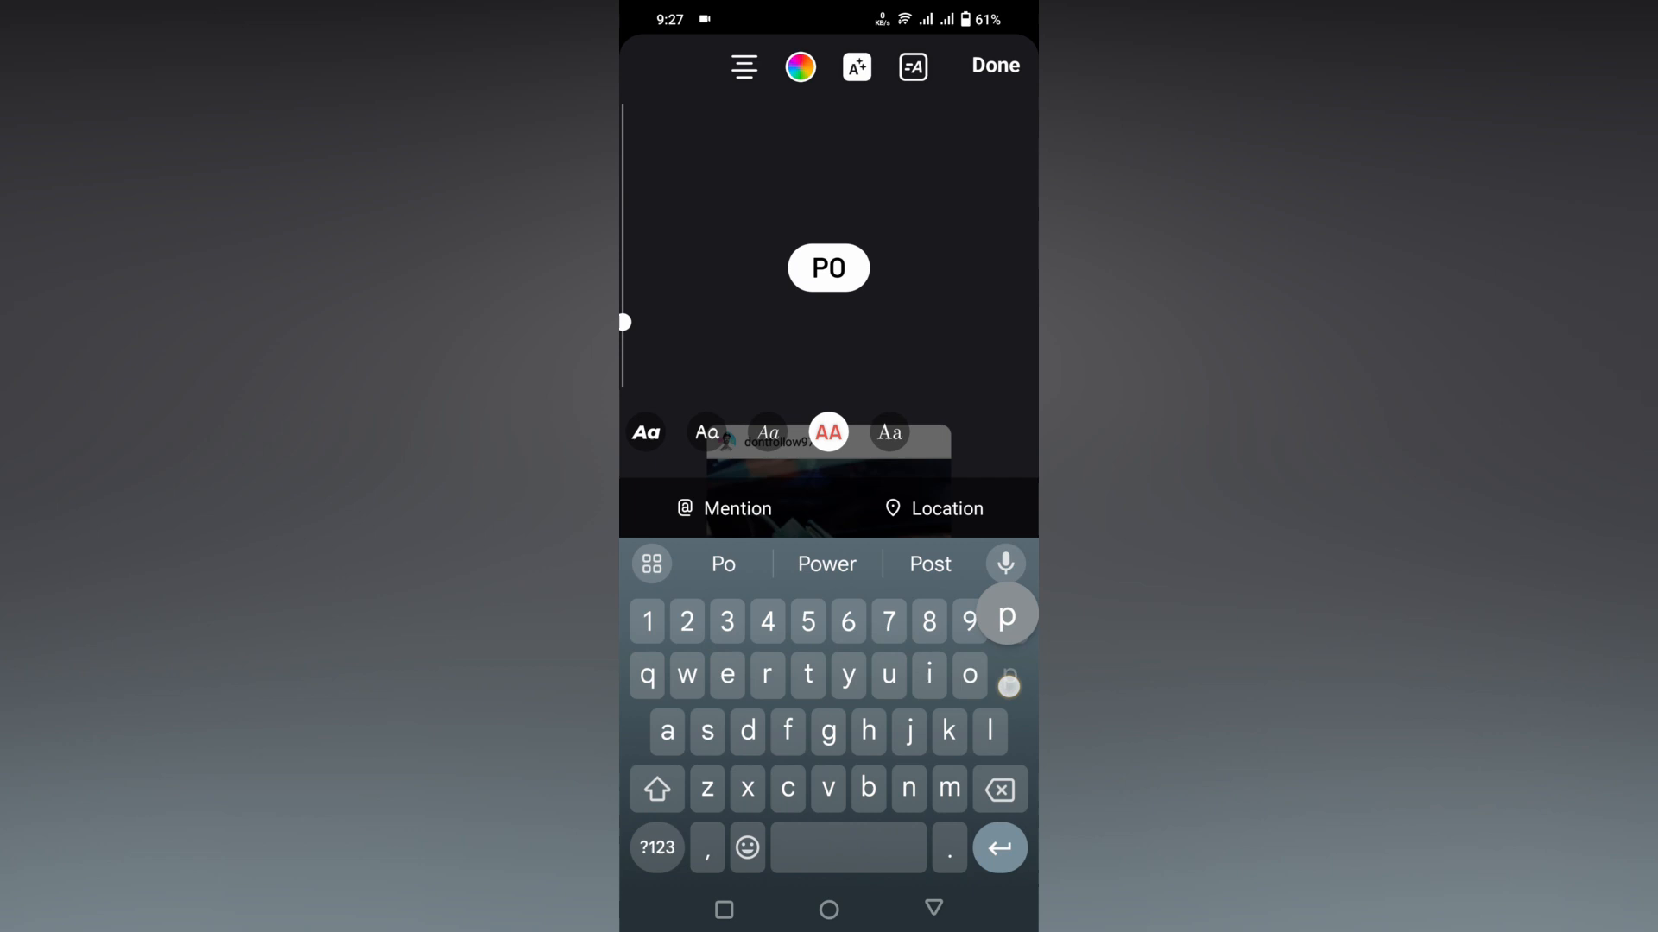
pyautogui.click(1007, 676)
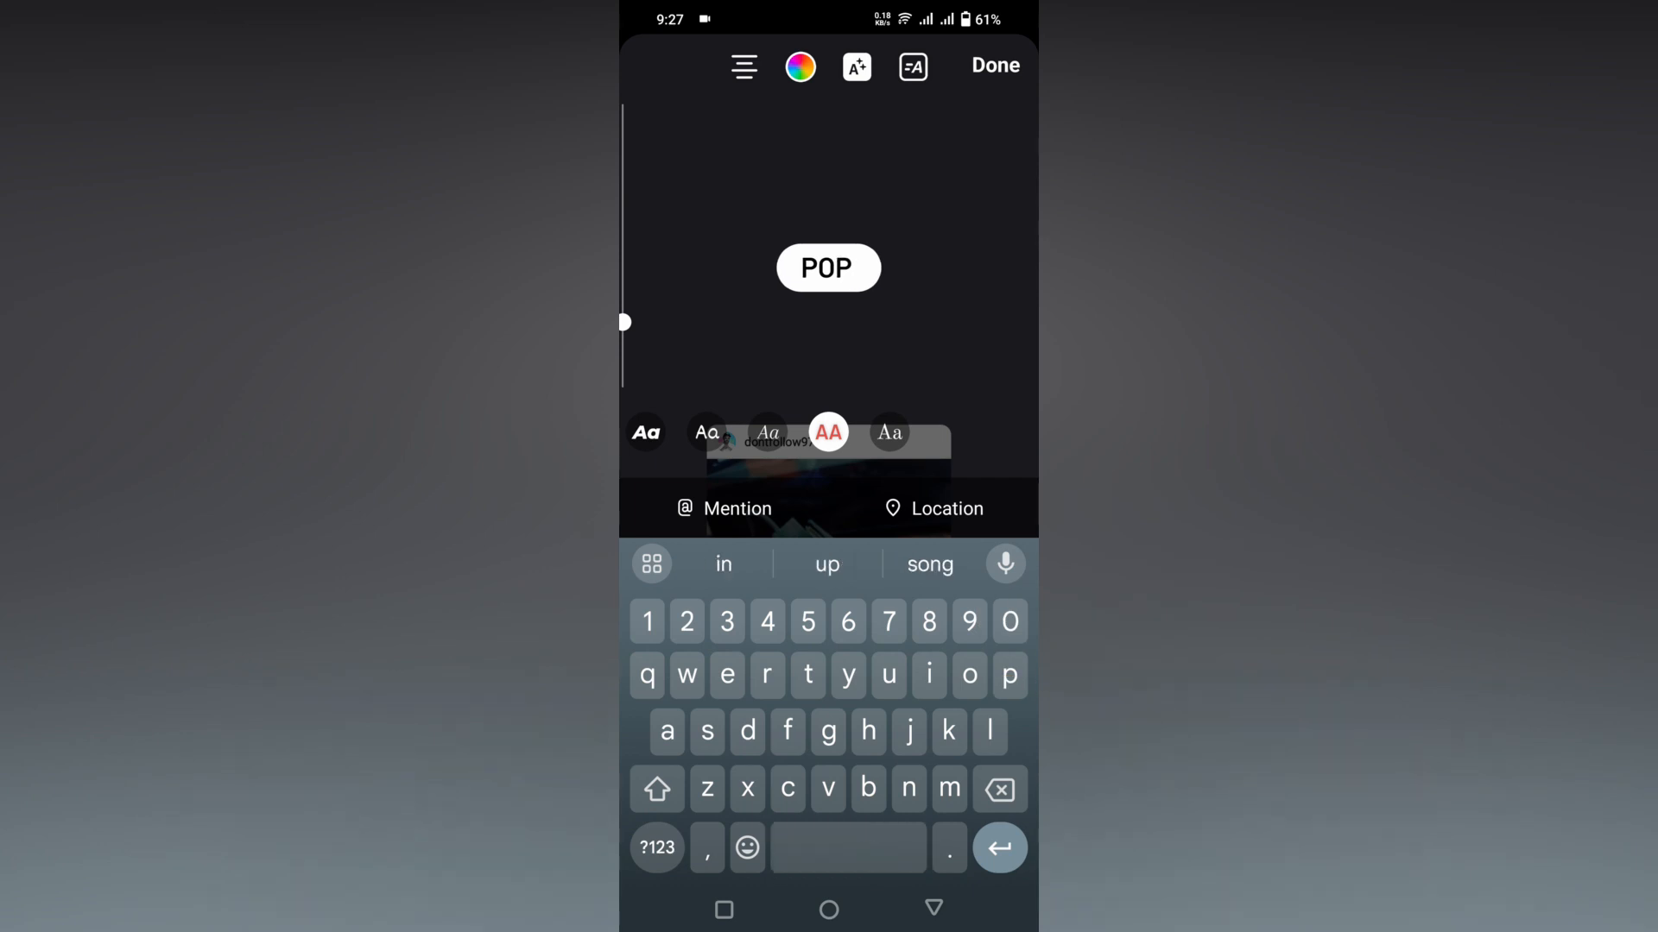
pyautogui.write('UP TEXT')
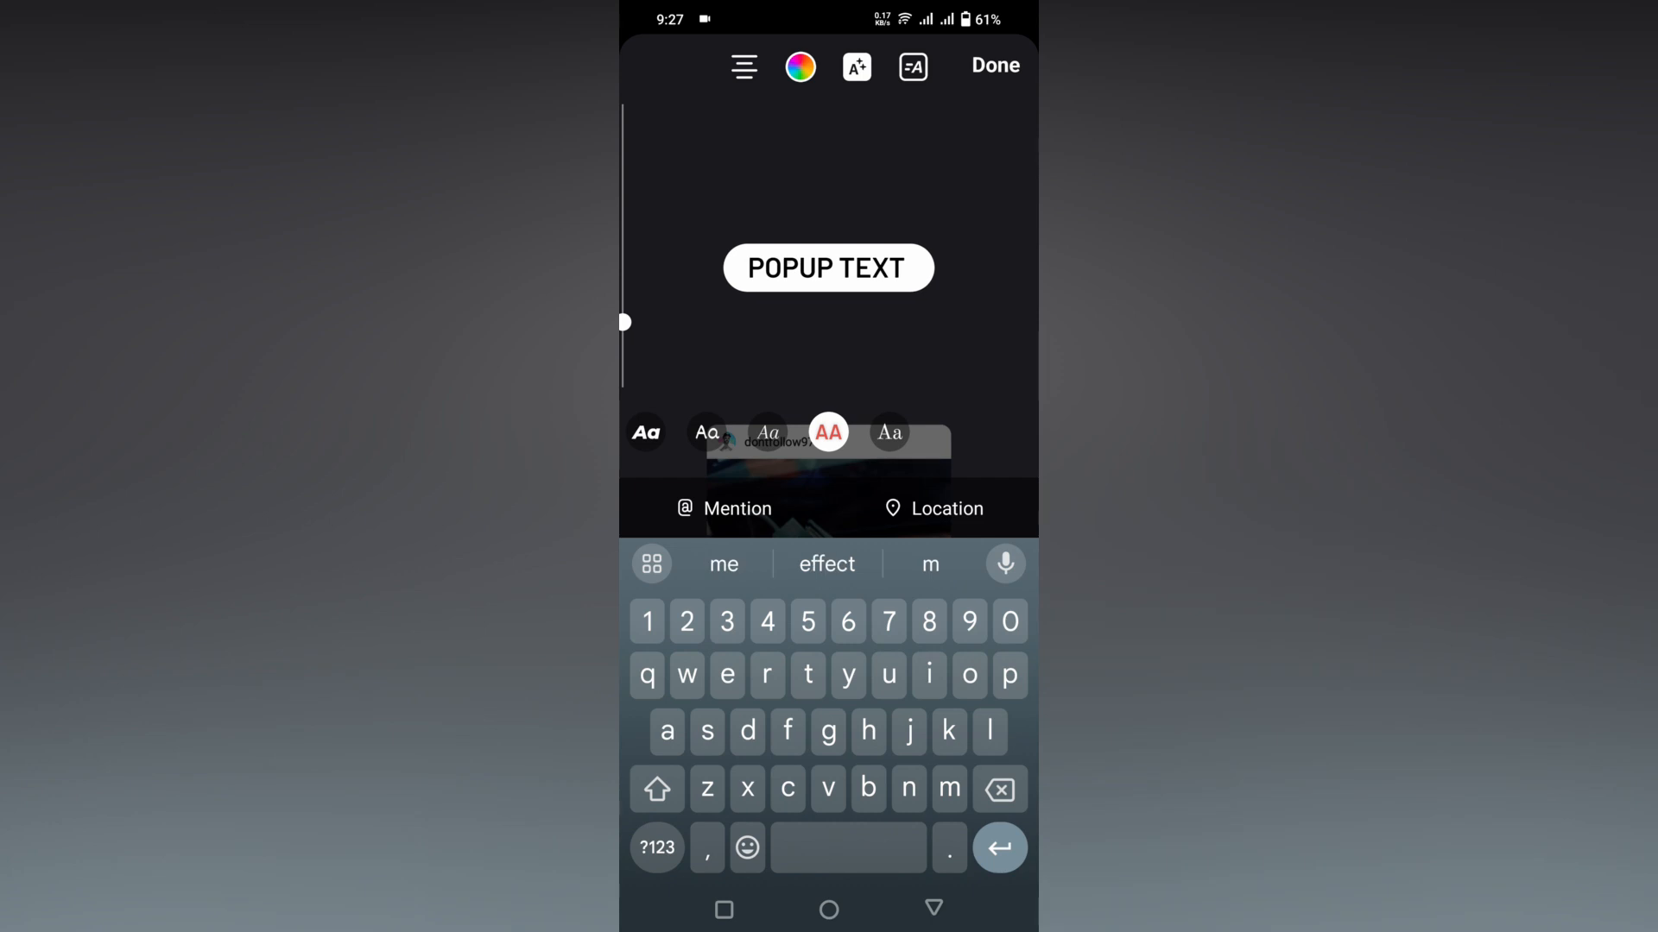
pyautogui.write('EFFECT')
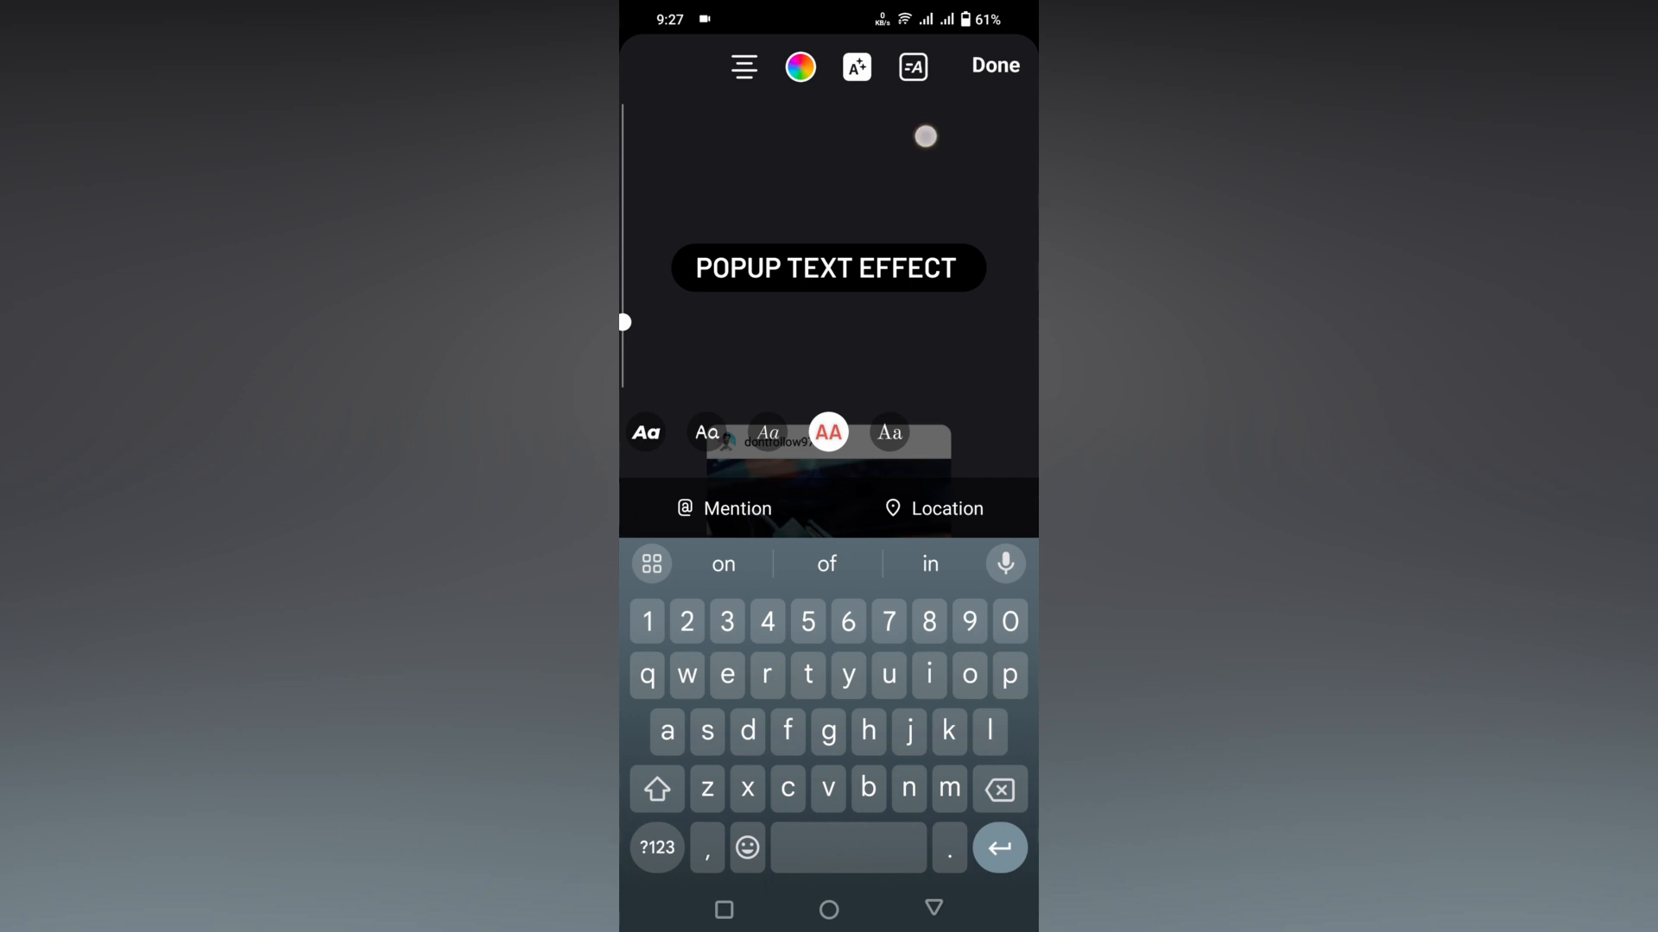
# Step: Animate and enlarge the caption, then position it above the shared mouse post
pyautogui.click(912, 66)
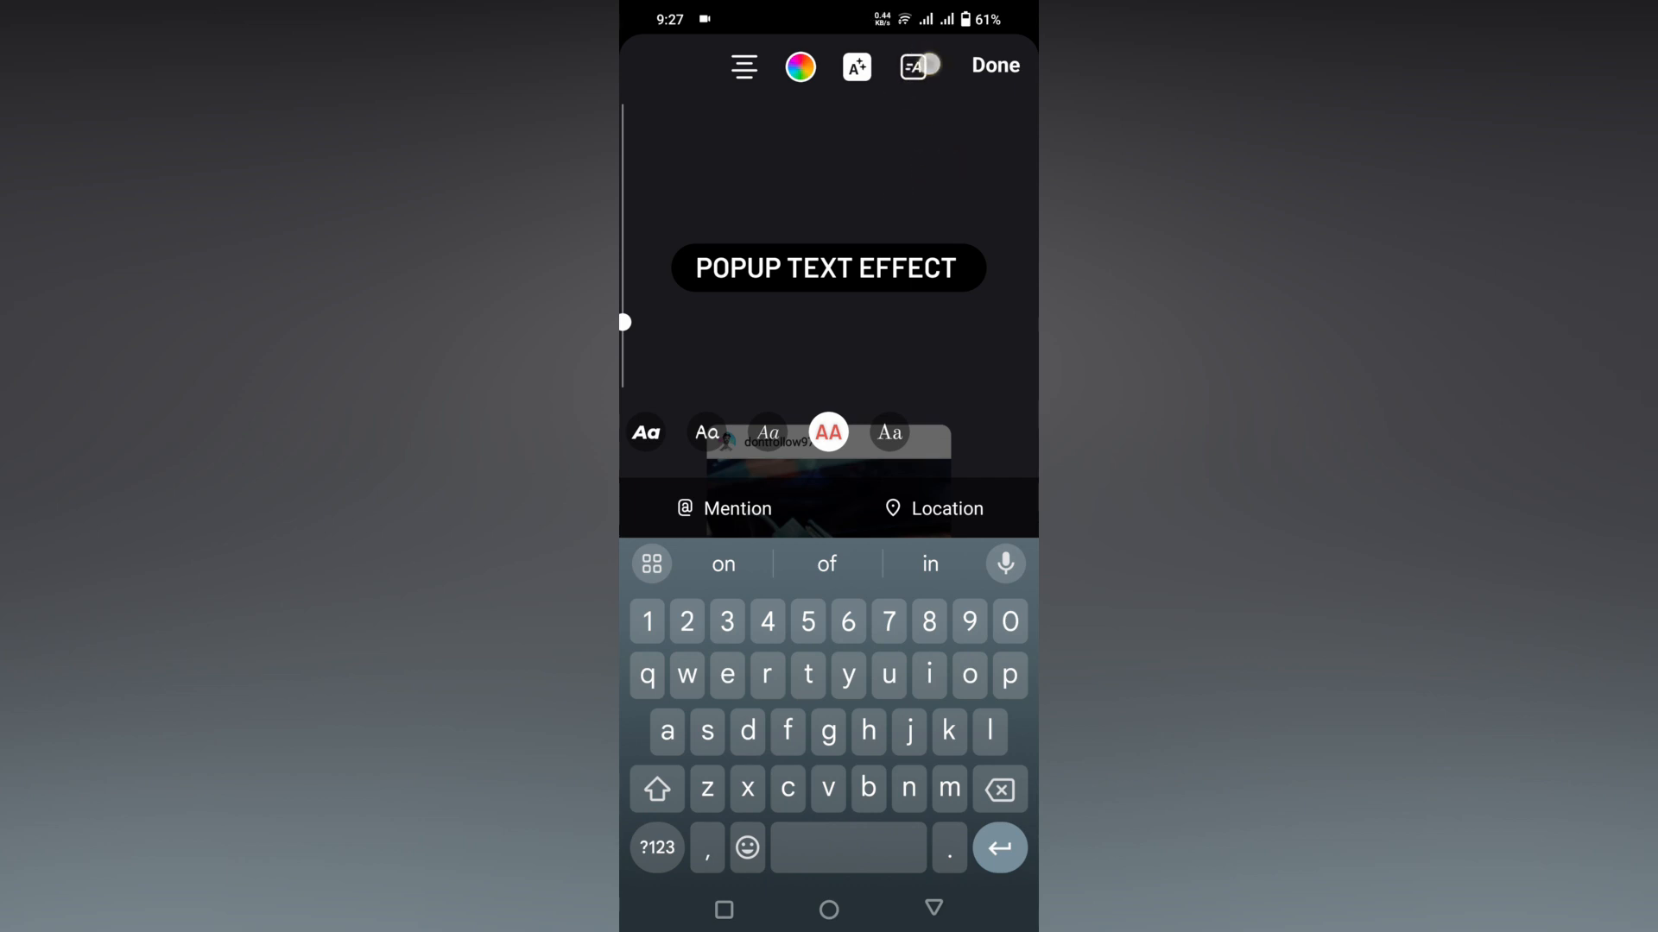
pyautogui.click(919, 66)
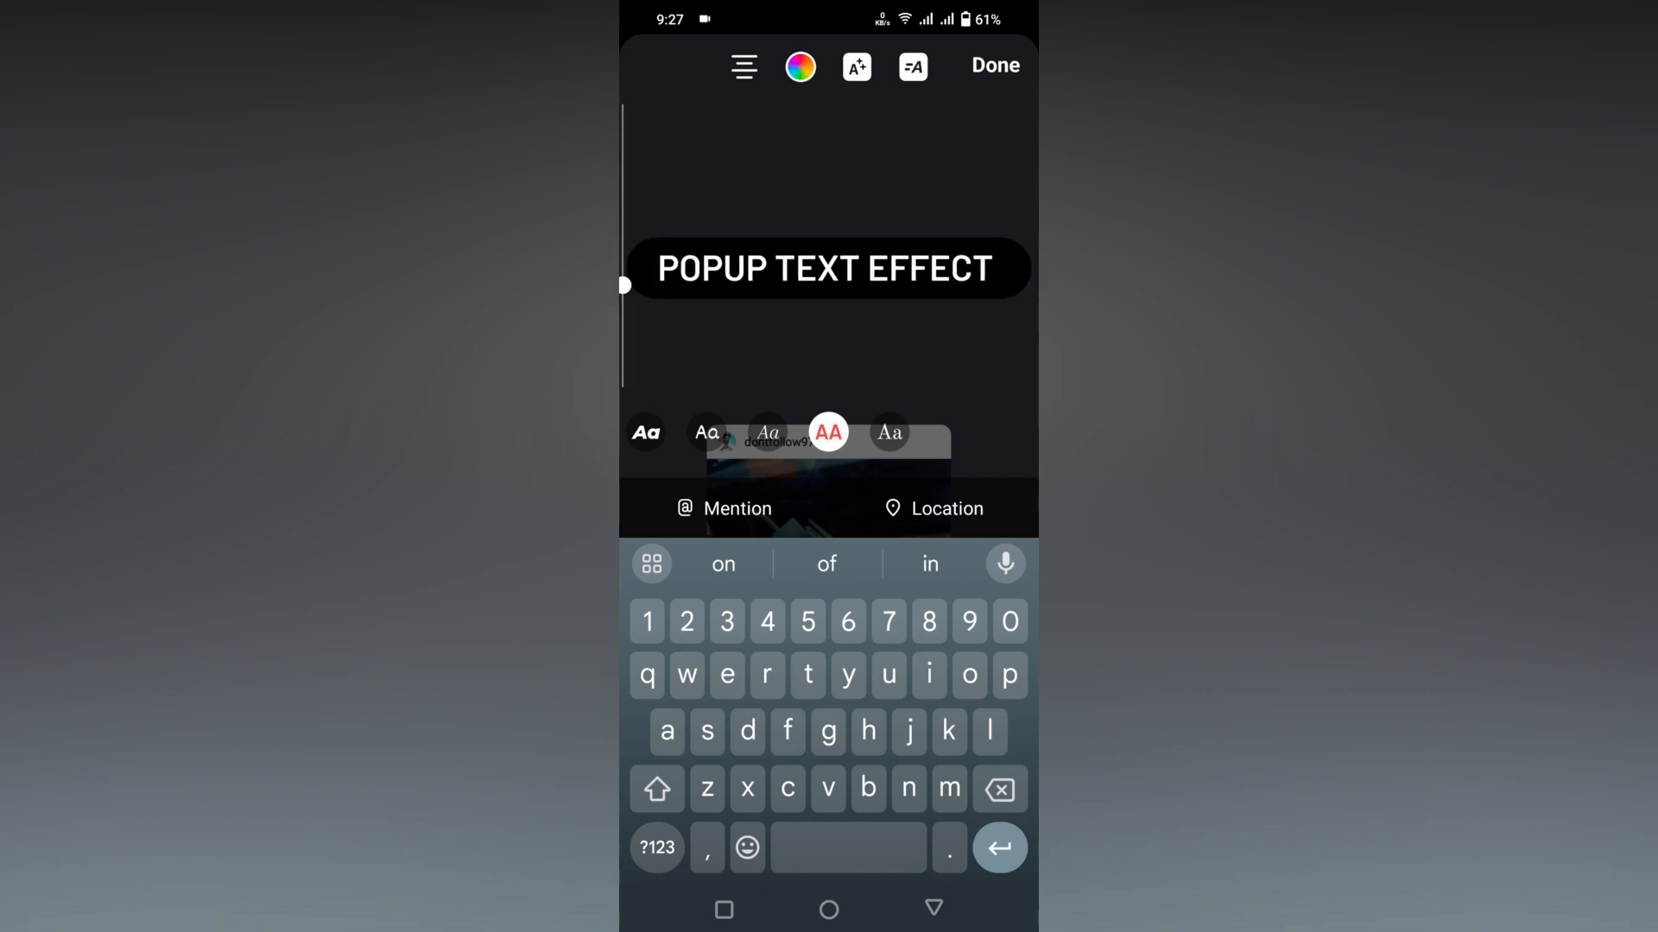
pyautogui.click(993, 64)
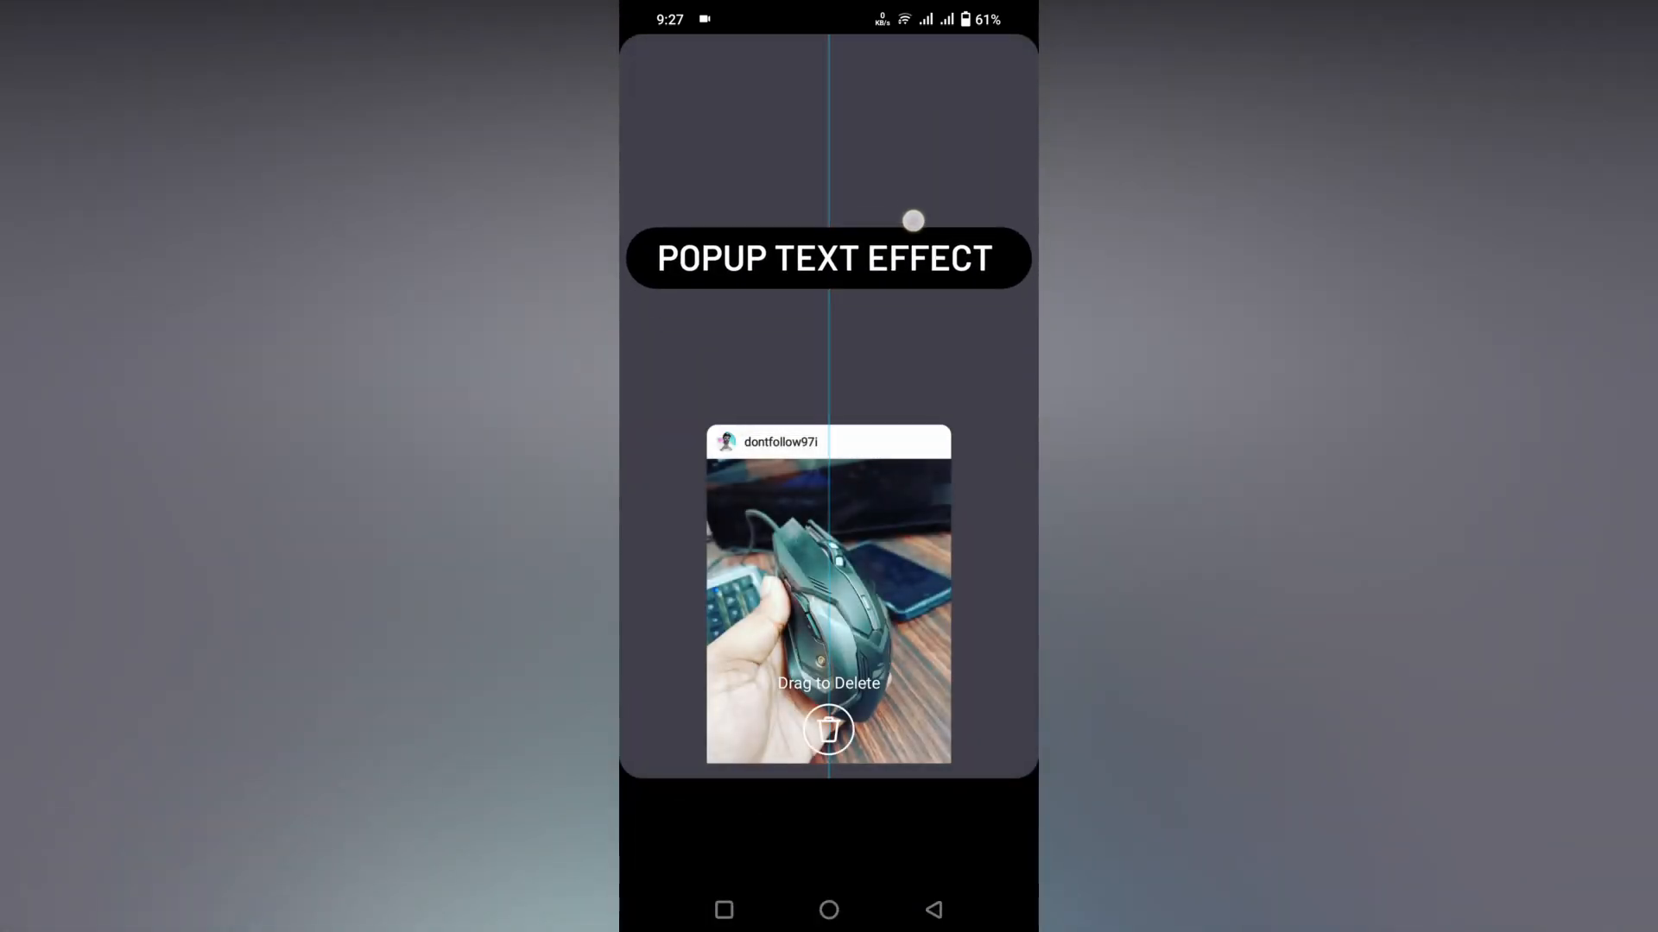